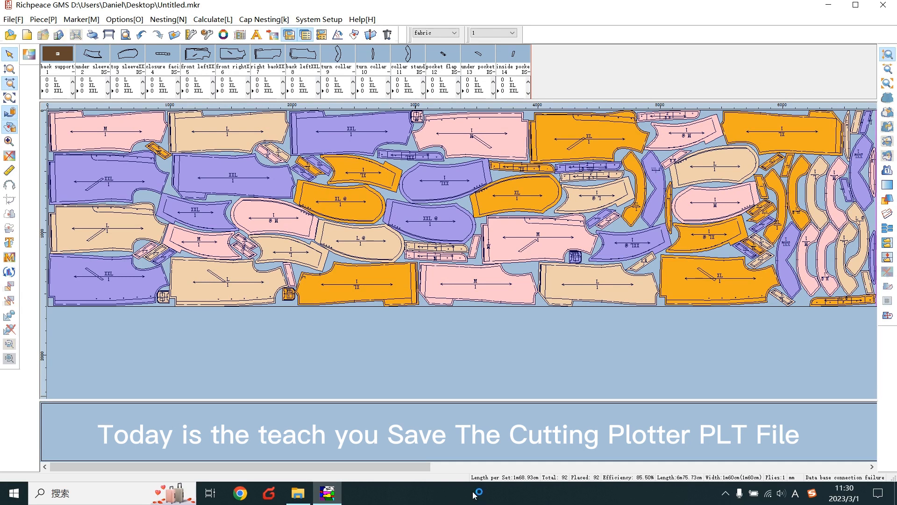
# Step: Give the RP TM cutting plotter a 1600 × 300 mm page size in the Plot settings
pyautogui.click(106, 35)
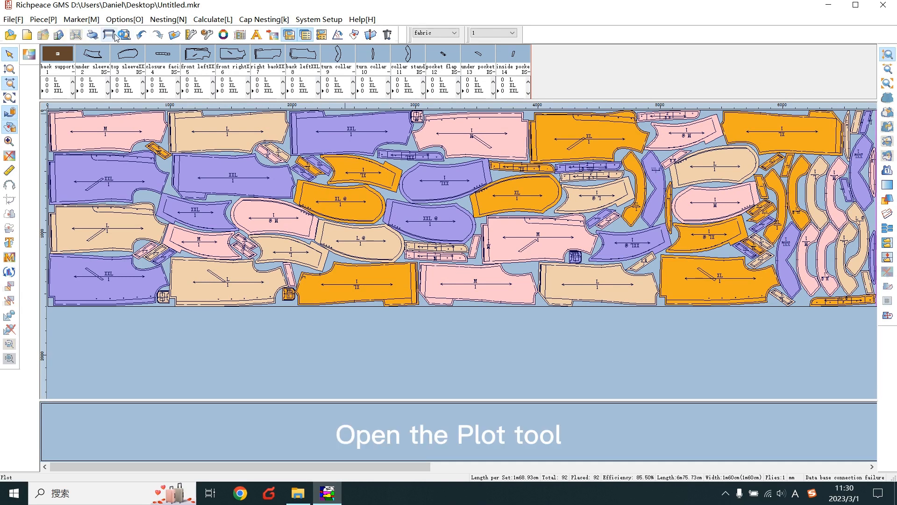
pyautogui.click(107, 36)
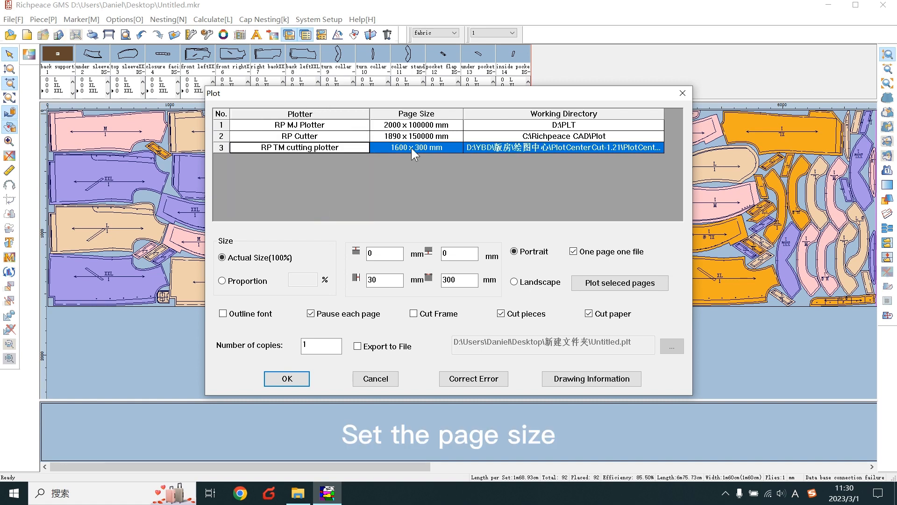
pyautogui.click(299, 148)
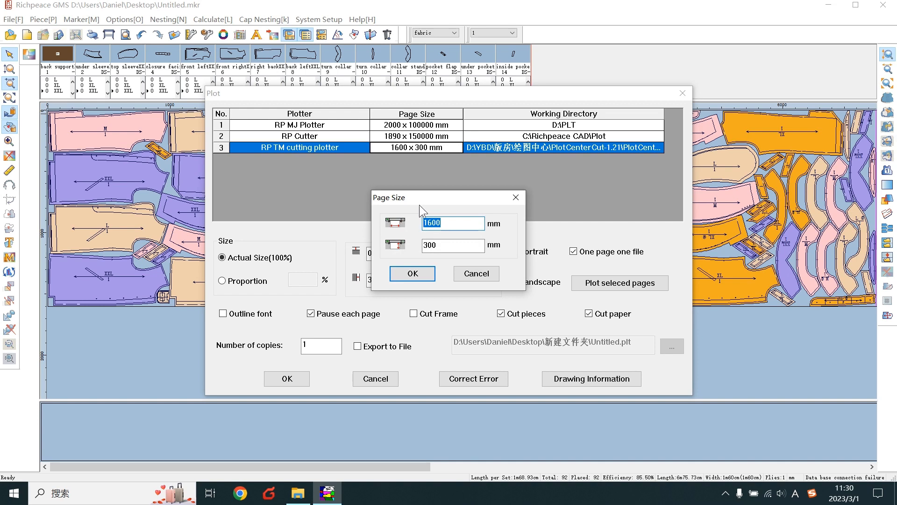
pyautogui.click(454, 245)
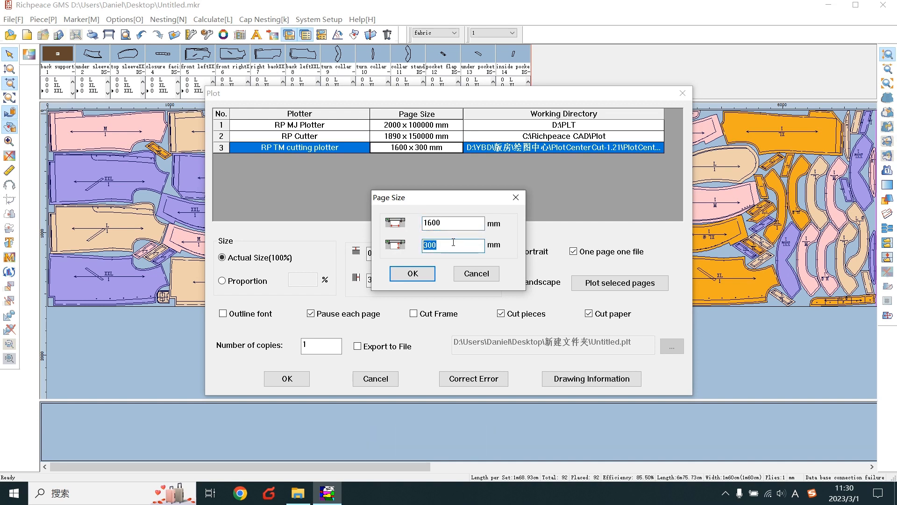
pyautogui.click(412, 273)
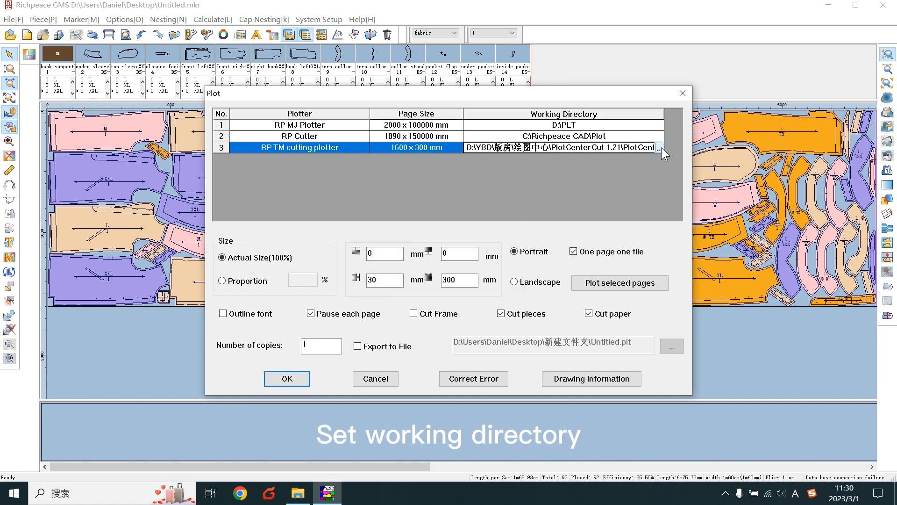
# Step: Choose marker\PlotCenterCut-1.21\plot as the plotter's working directory and plot the marker
pyautogui.click(659, 148)
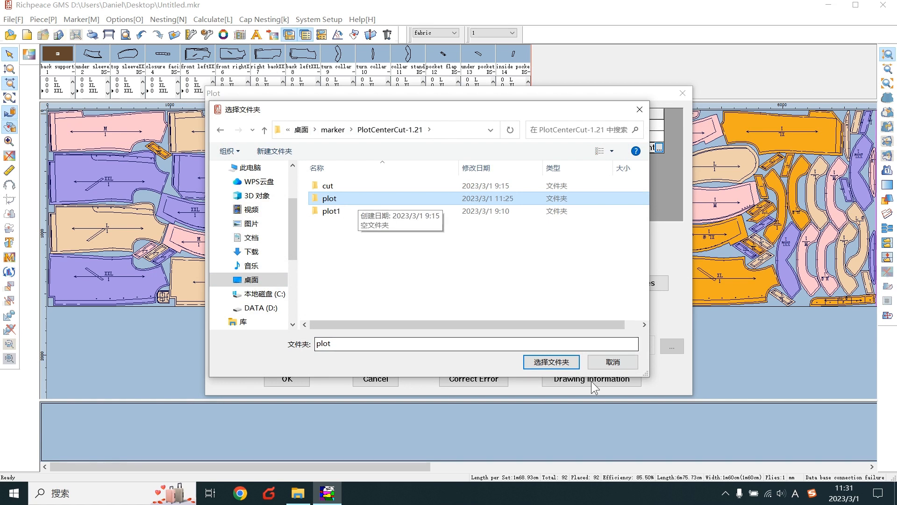
pyautogui.click(551, 361)
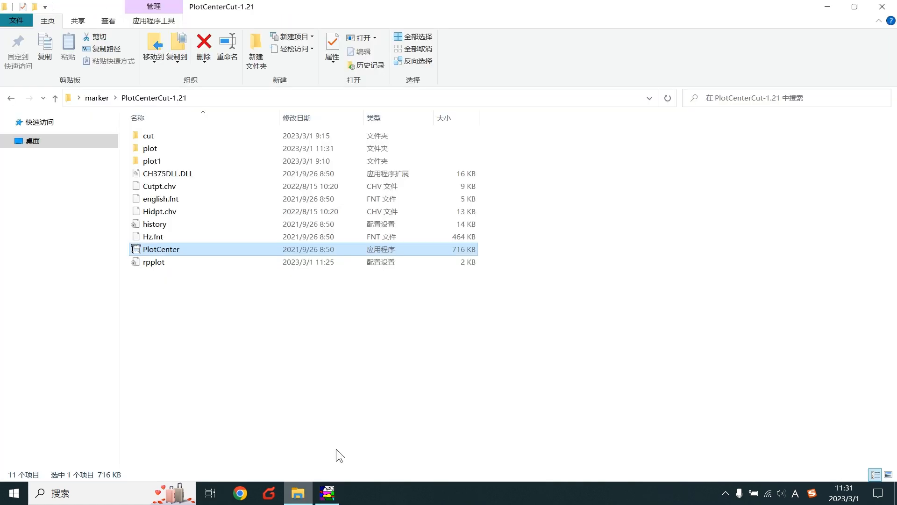
pyautogui.moveTo(211, 256)
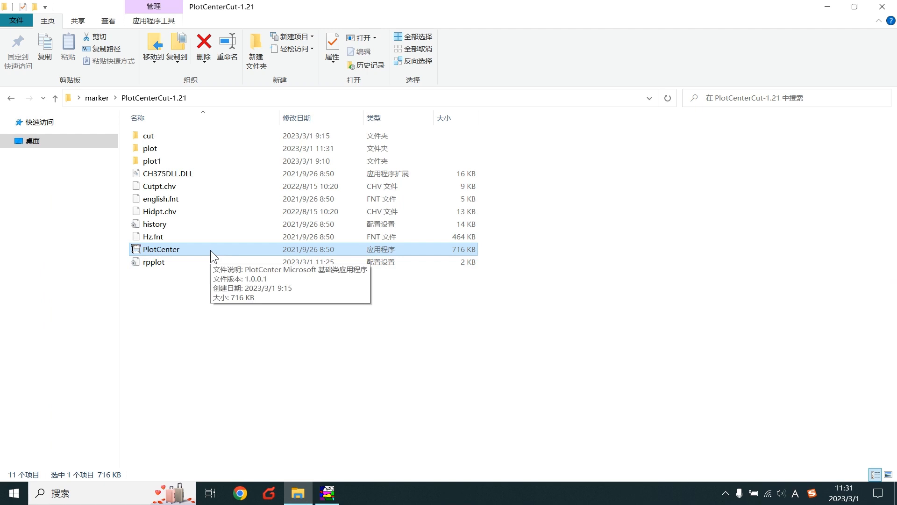
# Step: Launch PlotCenter.exe from the PlotCenterCut-1.21 folder
pyautogui.doubleClick(160, 249)
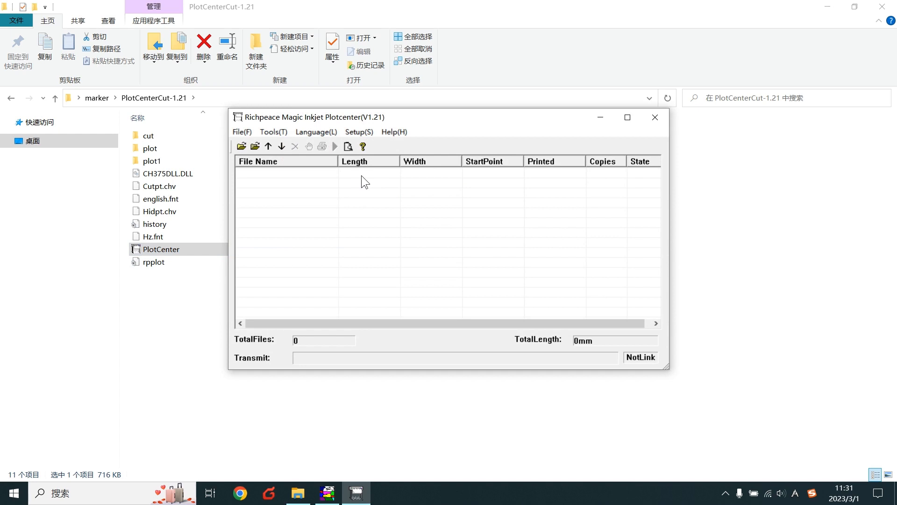
pyautogui.moveTo(394, 241)
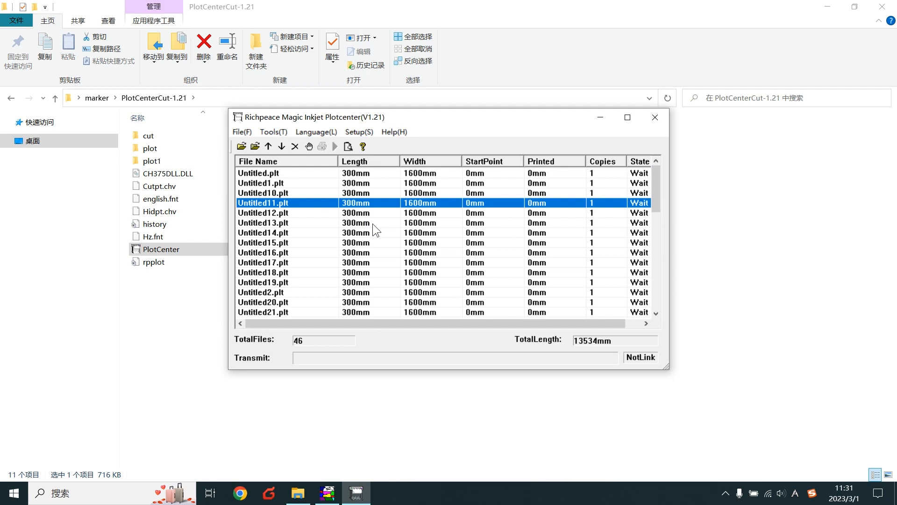
pyautogui.moveTo(372, 235)
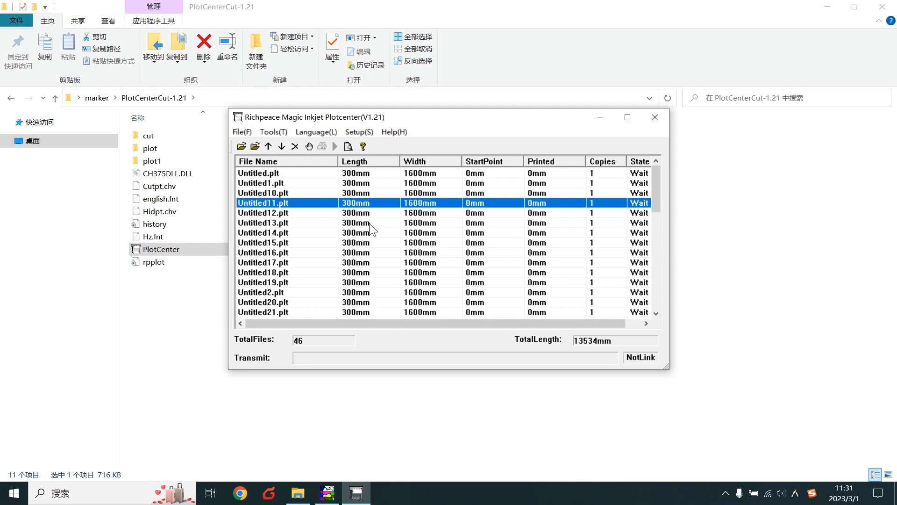
pyautogui.moveTo(403, 173)
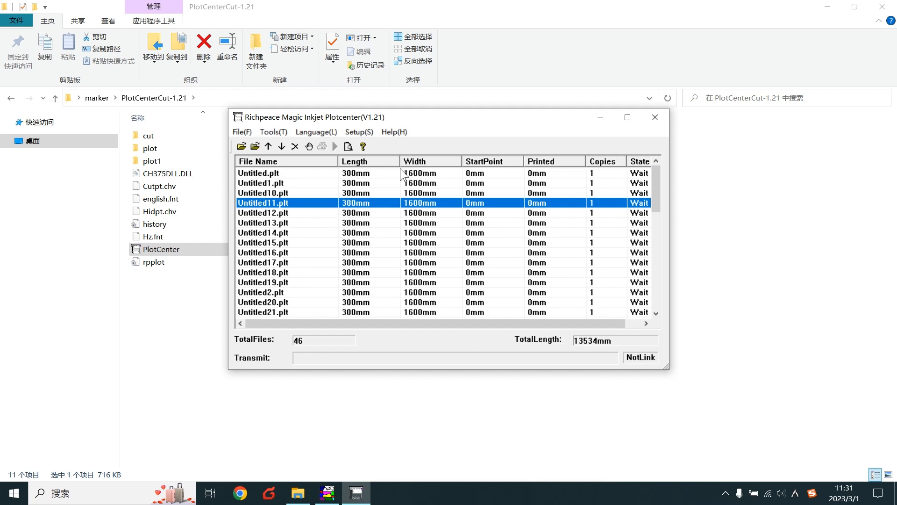
# Step: Set AutoPlotDir to marker\PlotCenterCut-1.21\plot so 46 cutting files queue up
pyautogui.click(273, 132)
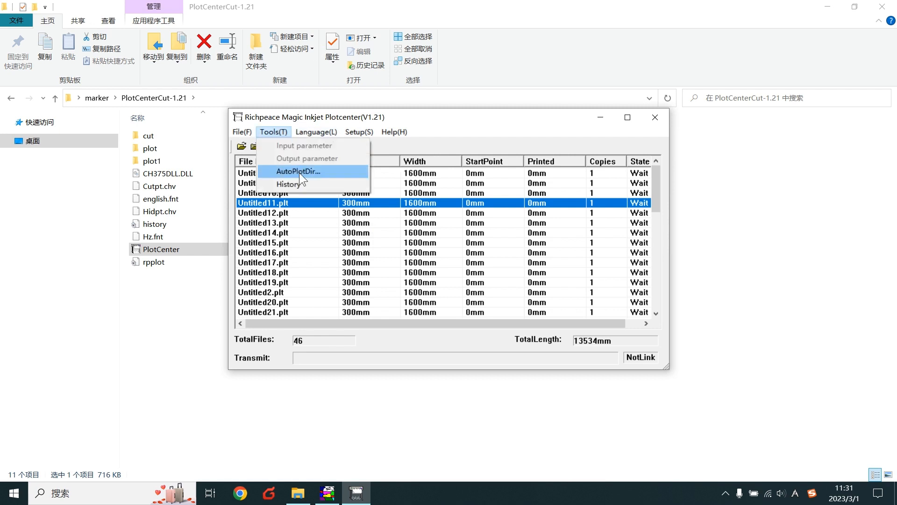
pyautogui.moveTo(319, 181)
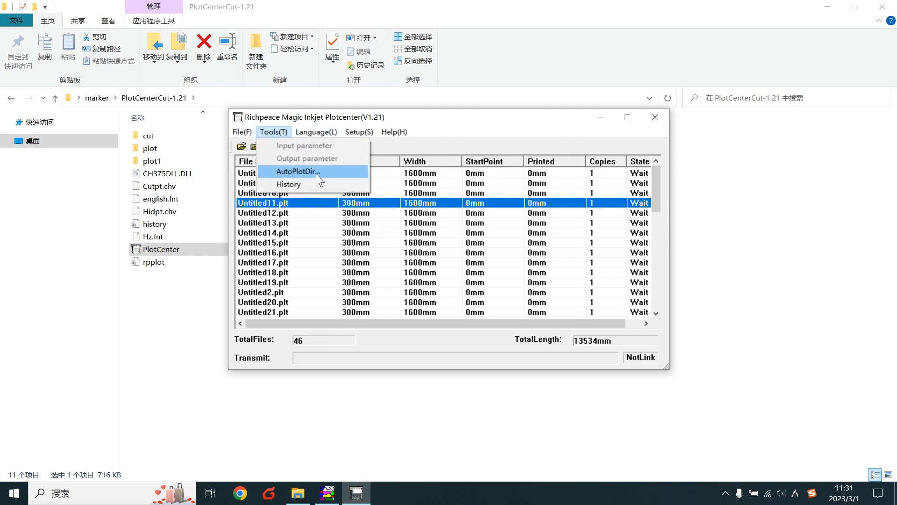
pyautogui.click(297, 171)
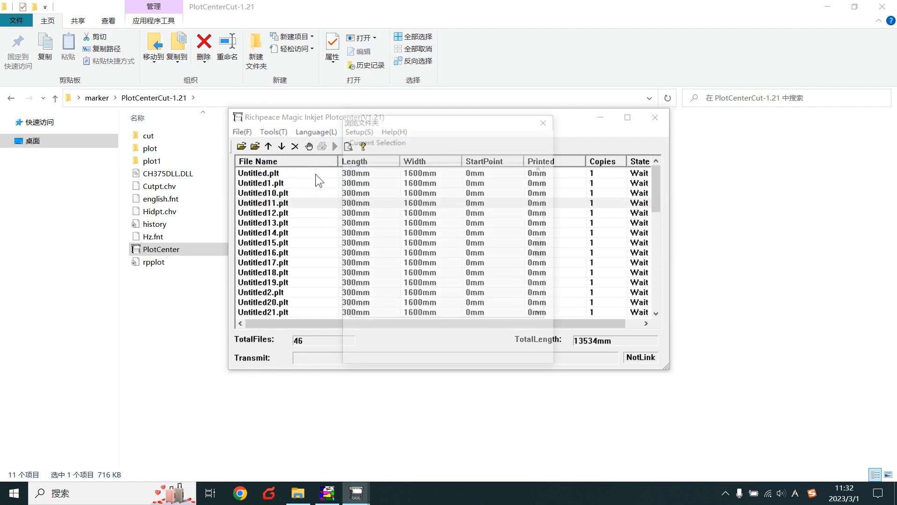
pyautogui.click(457, 243)
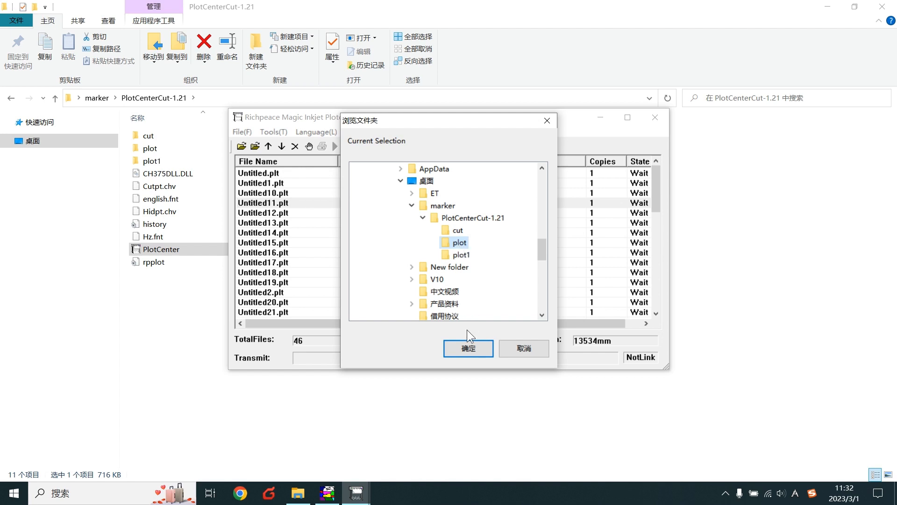
pyautogui.click(467, 348)
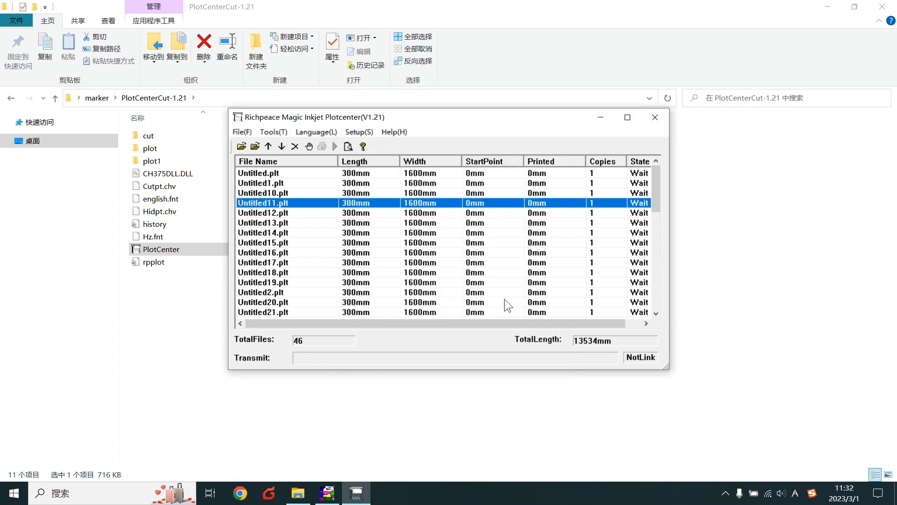
pyautogui.moveTo(419, 346)
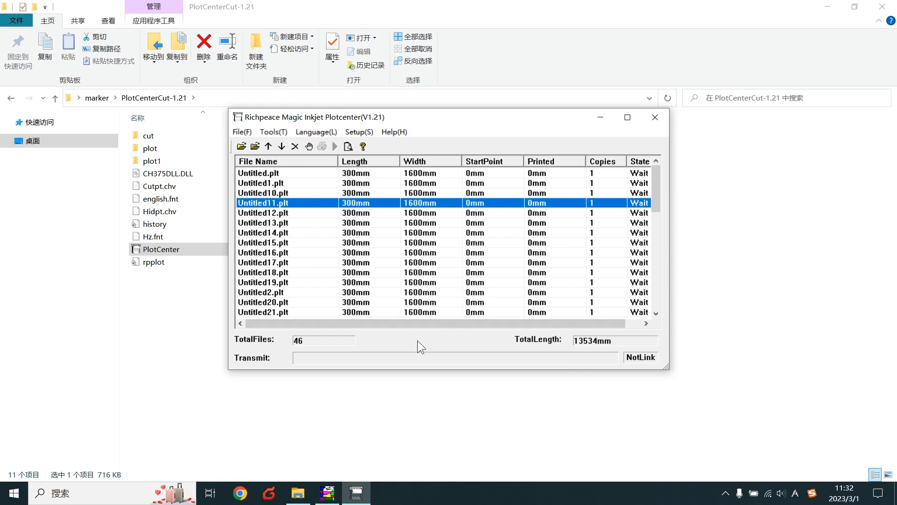